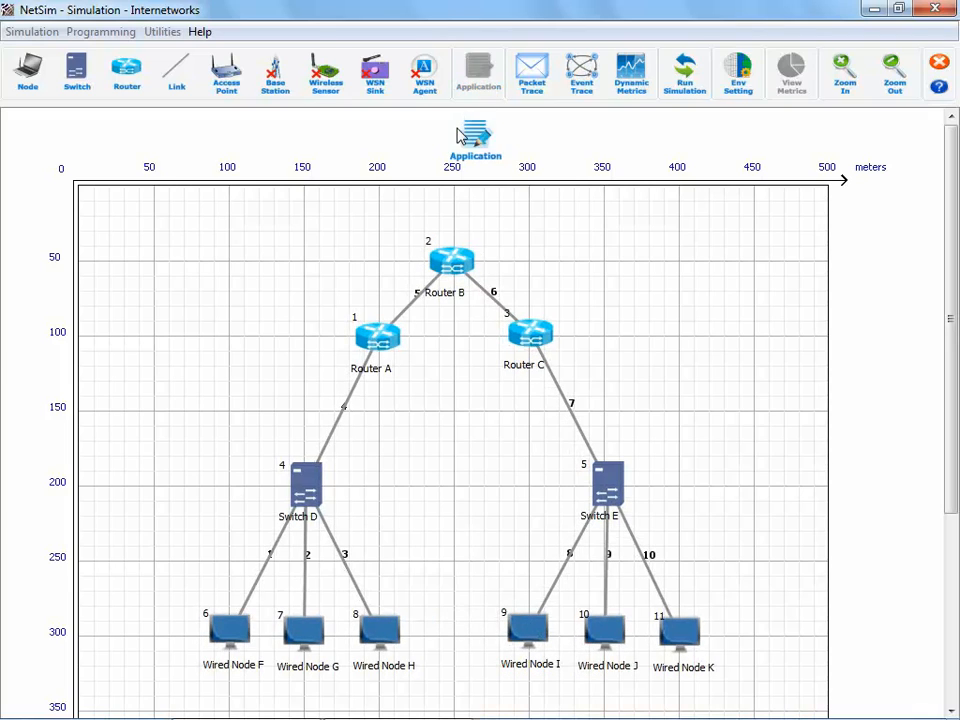
Step: Configure the CBR application with Destination_ID 11 (Wired Node K) and accept it
{"action": "left_click", "coordinate": [476, 72]}
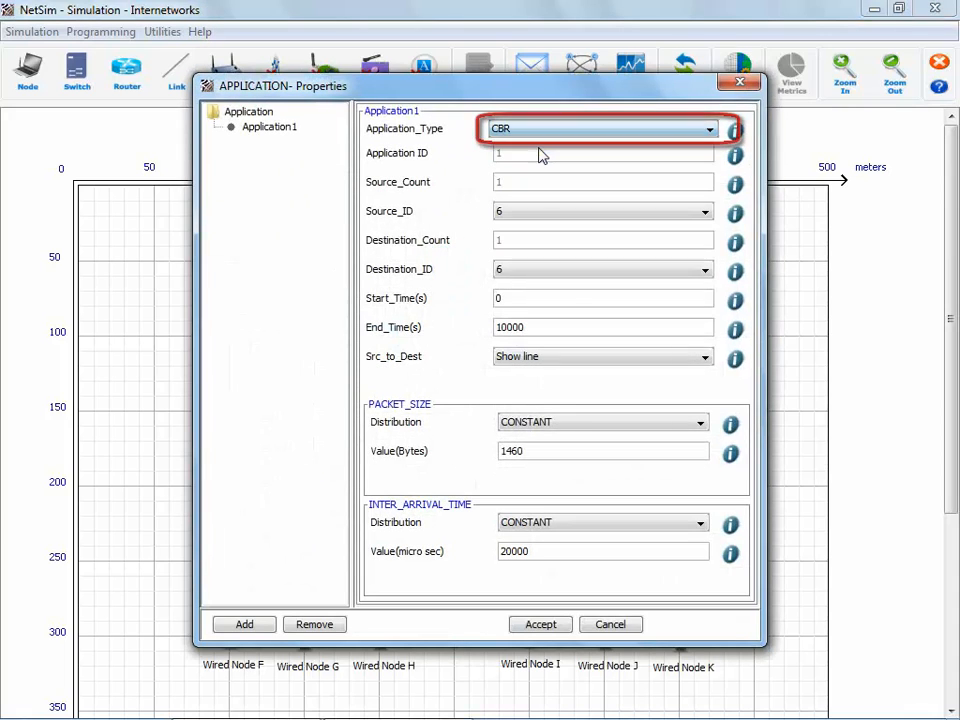
{"action": "left_click", "coordinate": [704, 270]}
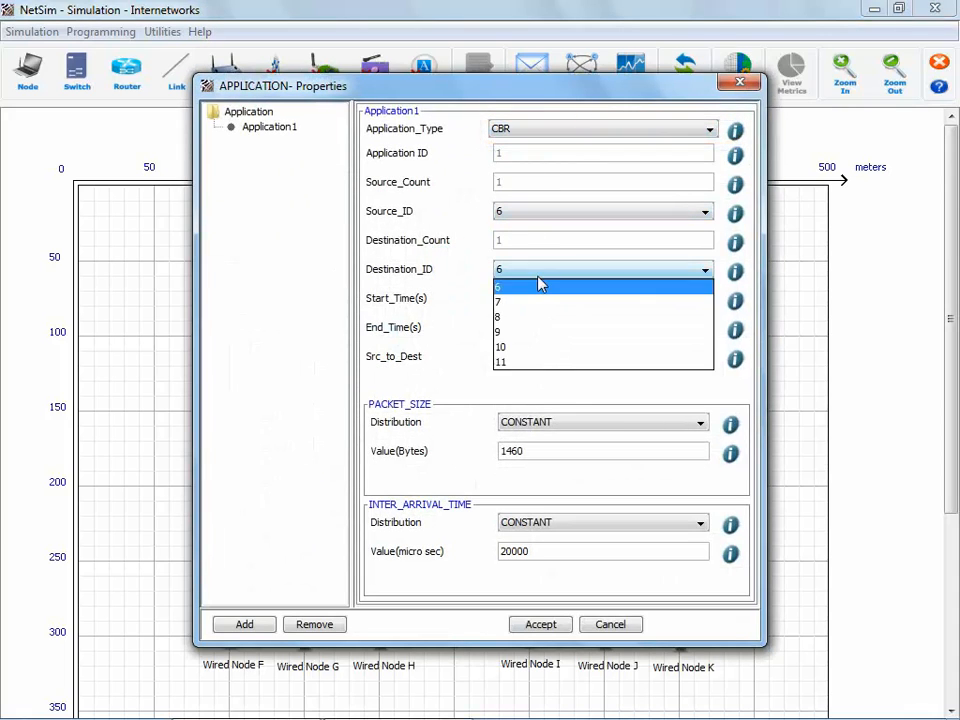
{"action": "left_click", "coordinate": [500, 362]}
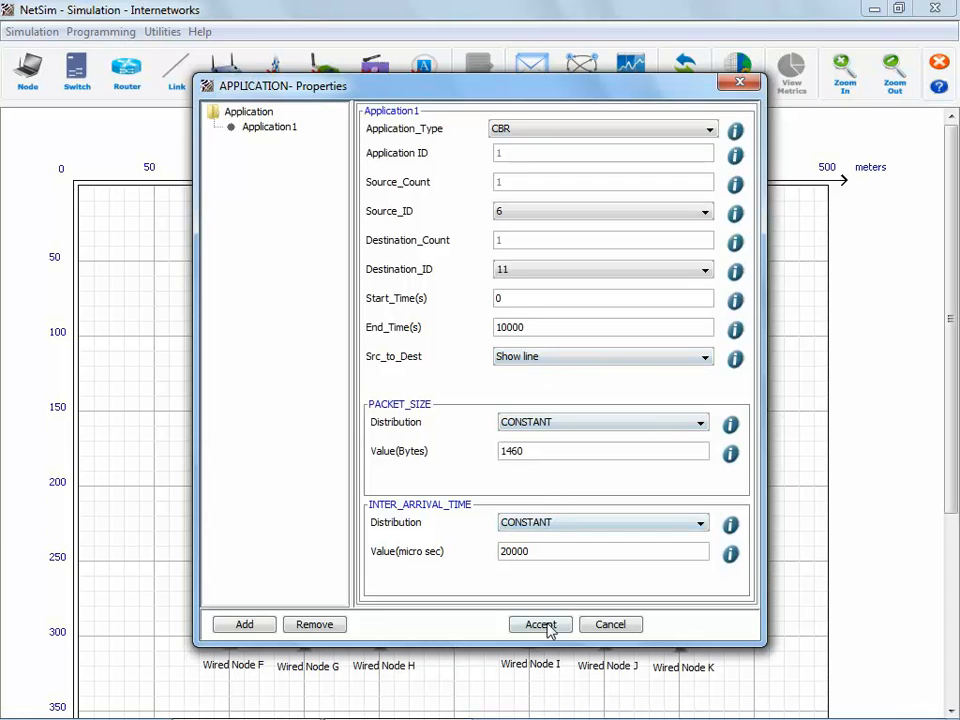
{"action": "left_click", "coordinate": [540, 624]}
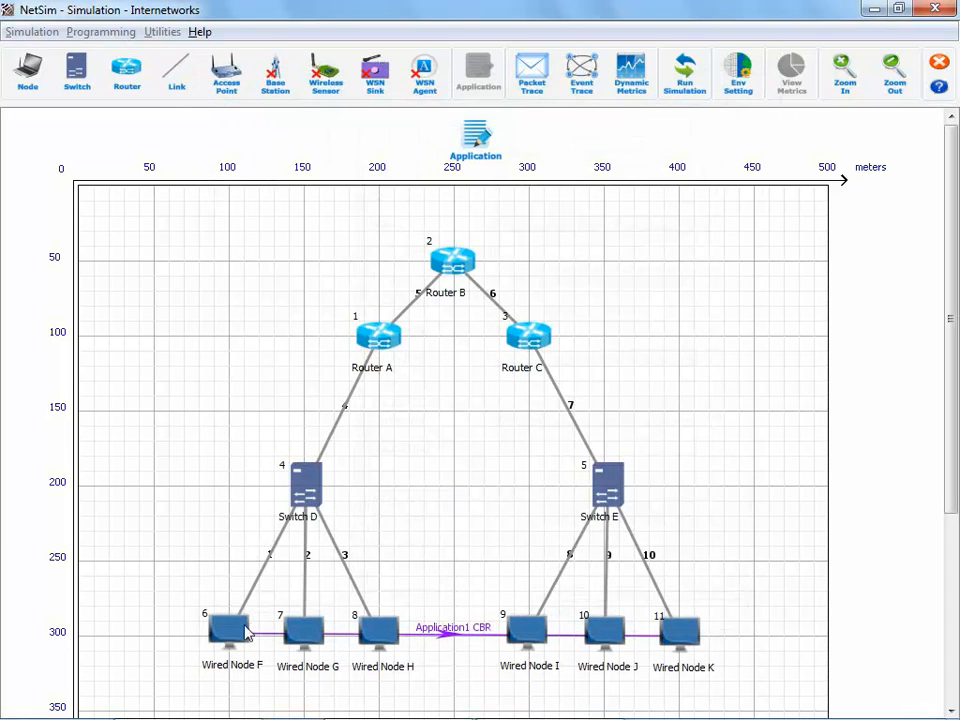
Step: Check Wired Node F's properties, then bring up the Run Simulation configuration for 100 seconds
{"action": "double_click", "coordinate": [232, 630]}
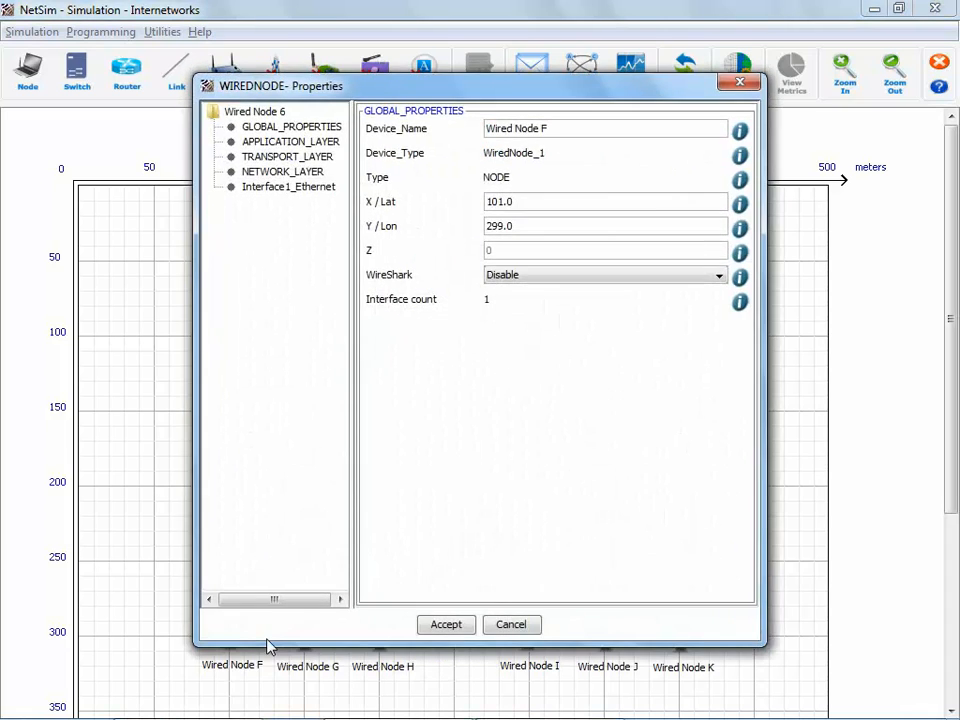
{"action": "left_click", "coordinate": [604, 274]}
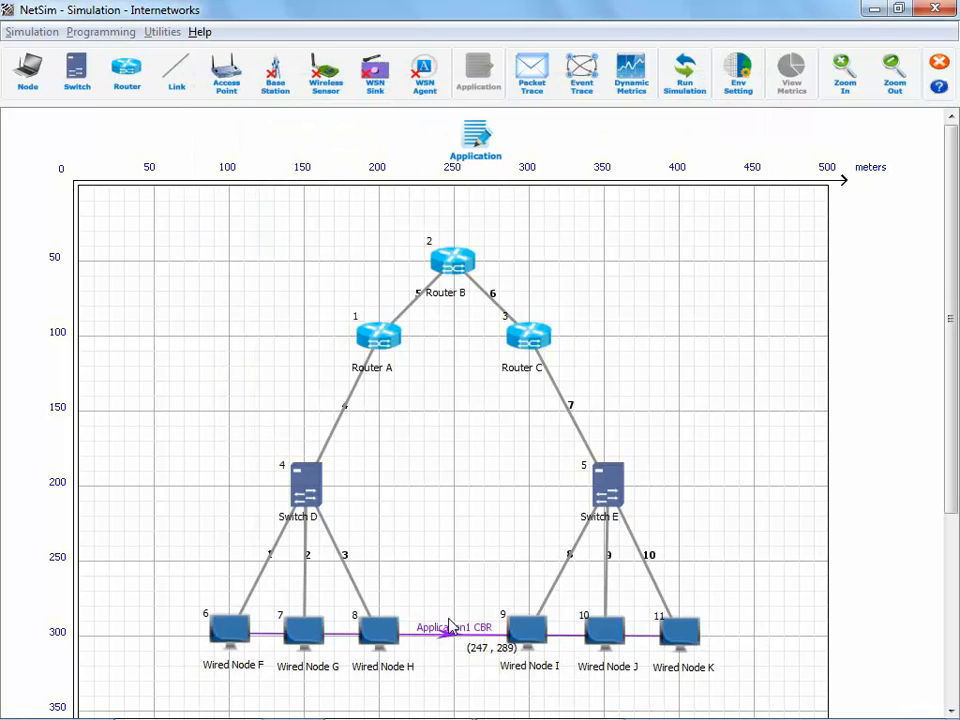
{"action": "left_click", "coordinate": [684, 72]}
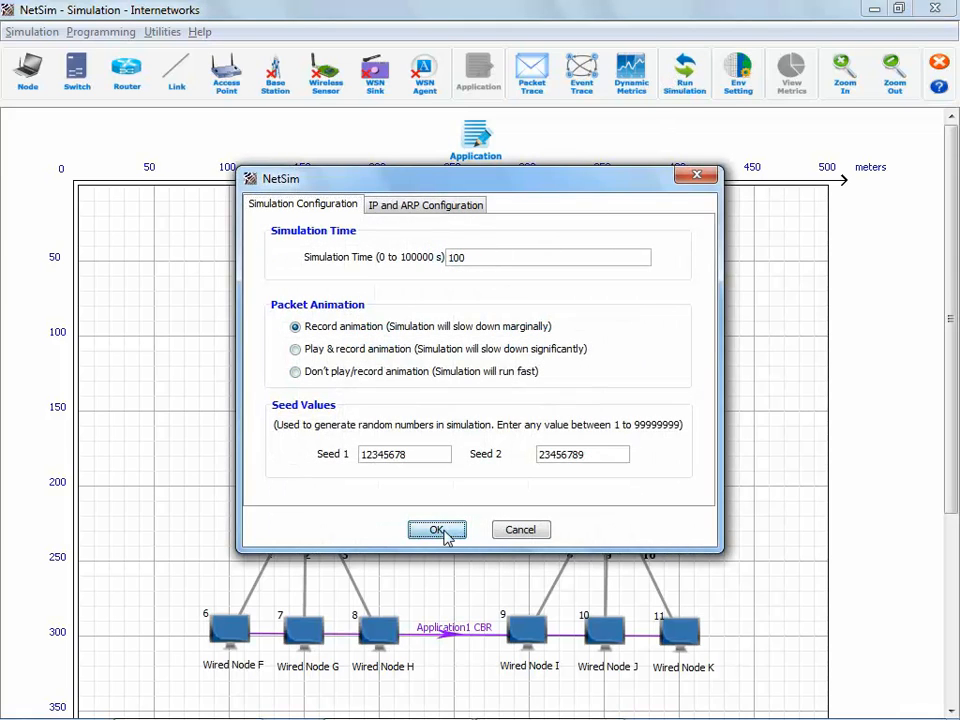
Step: Run the simulation and expand a 1500-byte TCP packet with 1460 data bytes in the live capture
{"action": "left_click", "coordinate": [436, 528]}
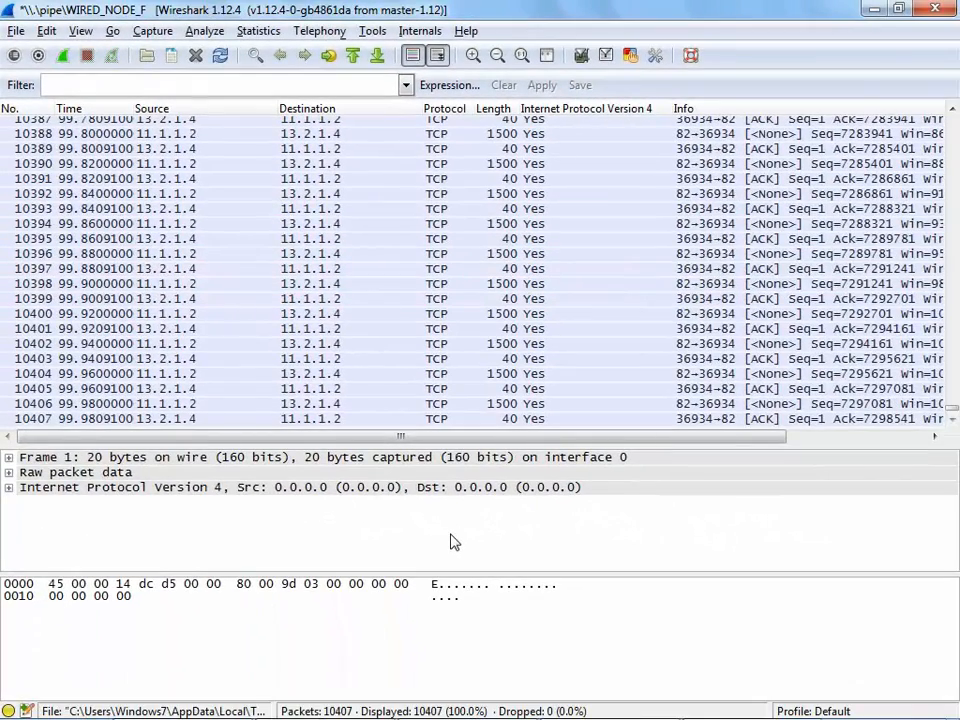
{"action": "left_click", "coordinate": [200, 374]}
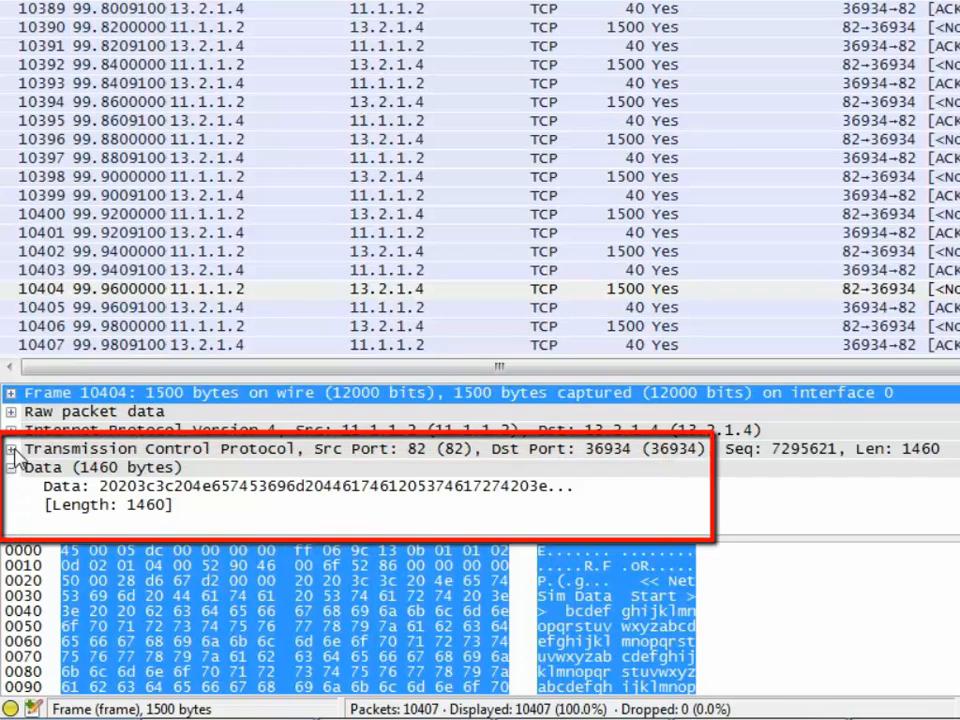
{"action": "left_click", "coordinate": [14, 448]}
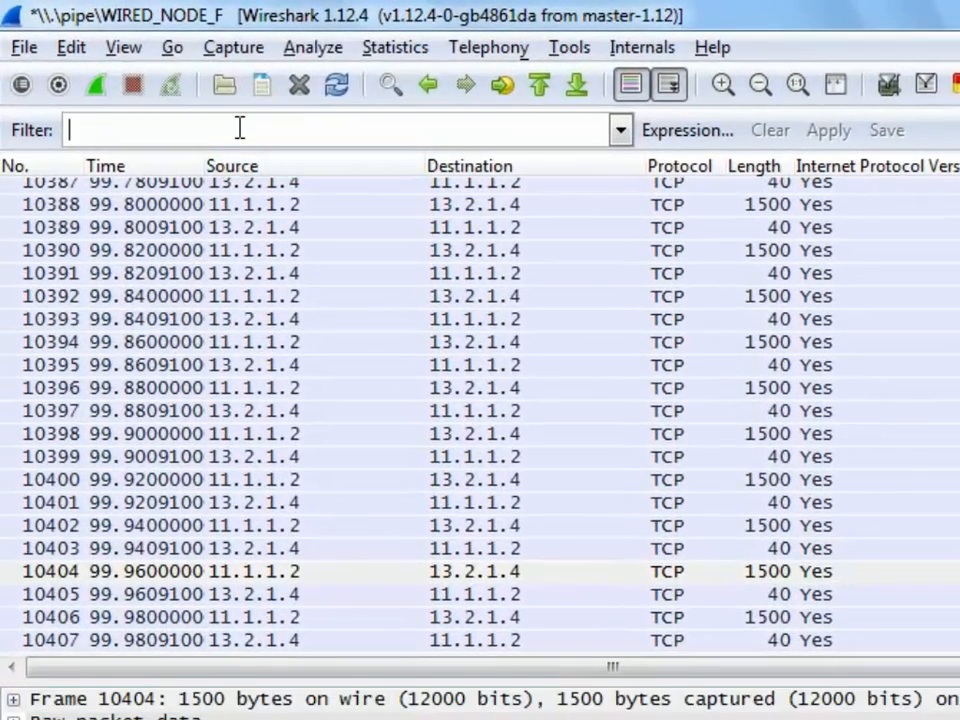
Step: Filter the capture by icmp, then by tcp.flags.syn==1 to leave the two handshake packets
{"action": "type", "text": "ic"}
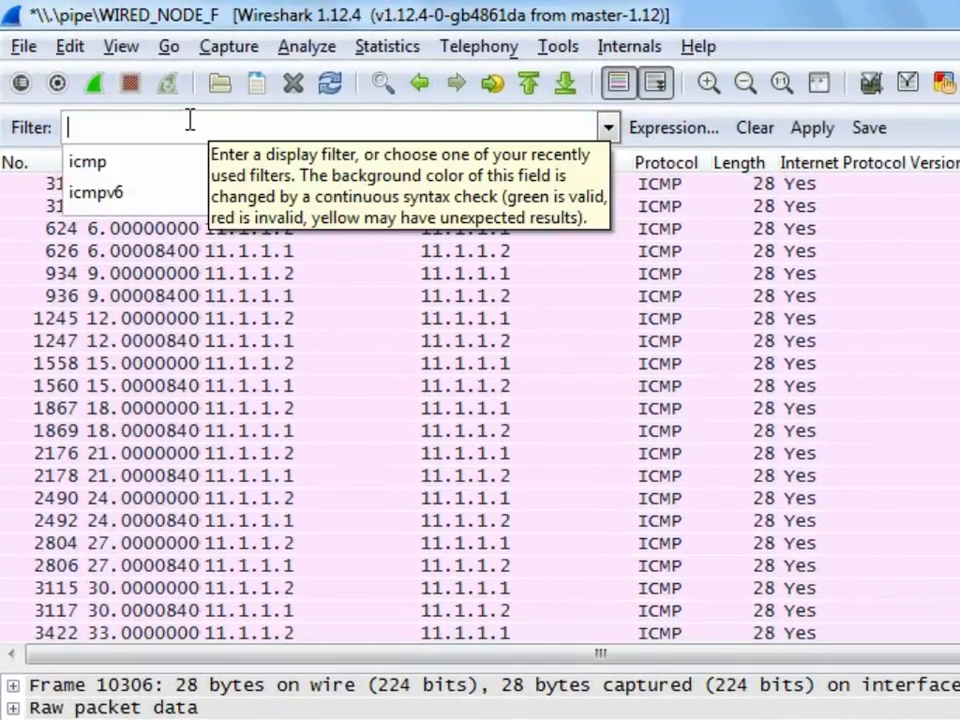
{"action": "type", "text": "tcp.flags.syn==1"}
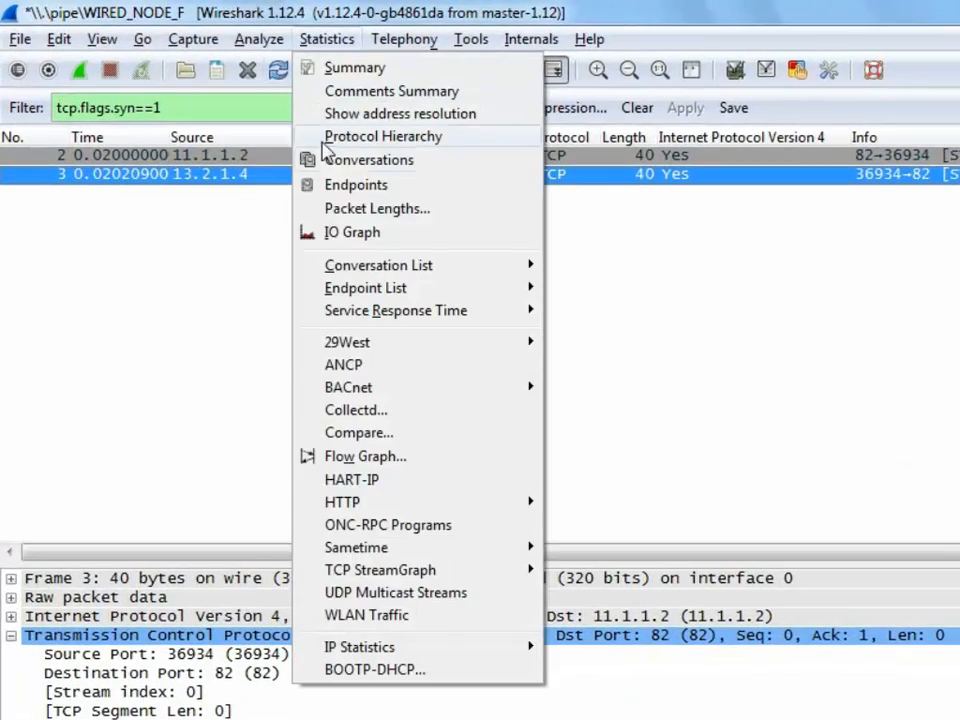
Step: Graph the TCP conversation 13.2.1.4→11.1.1.2 from Conversations and switch it to Throughput
{"action": "left_click", "coordinate": [368, 160]}
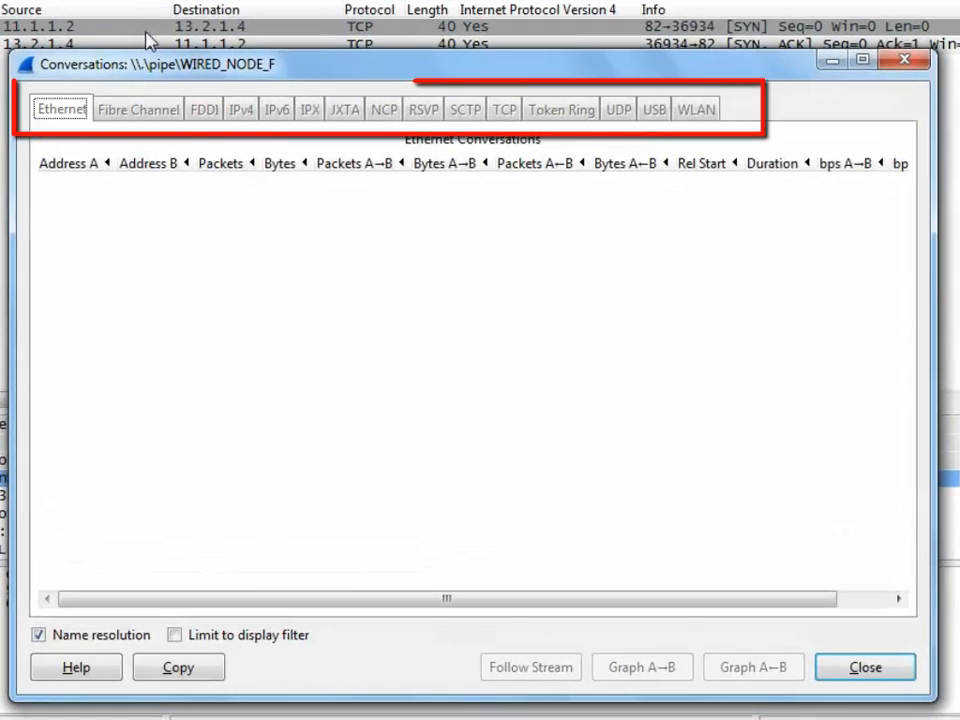
{"action": "left_click", "coordinate": [524, 108]}
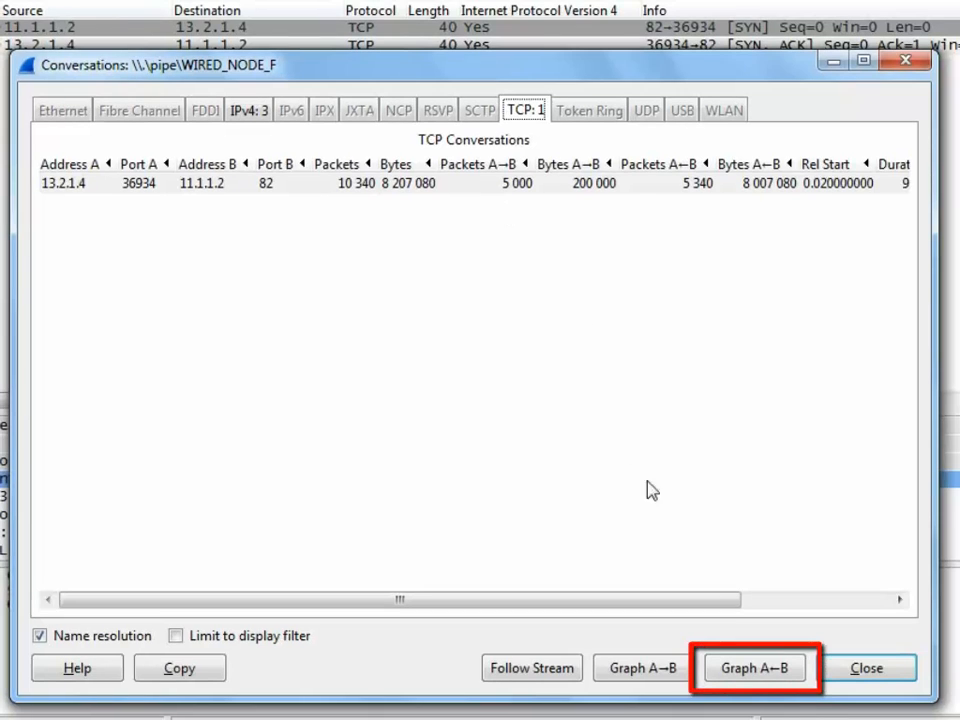
{"action": "left_click", "coordinate": [752, 668]}
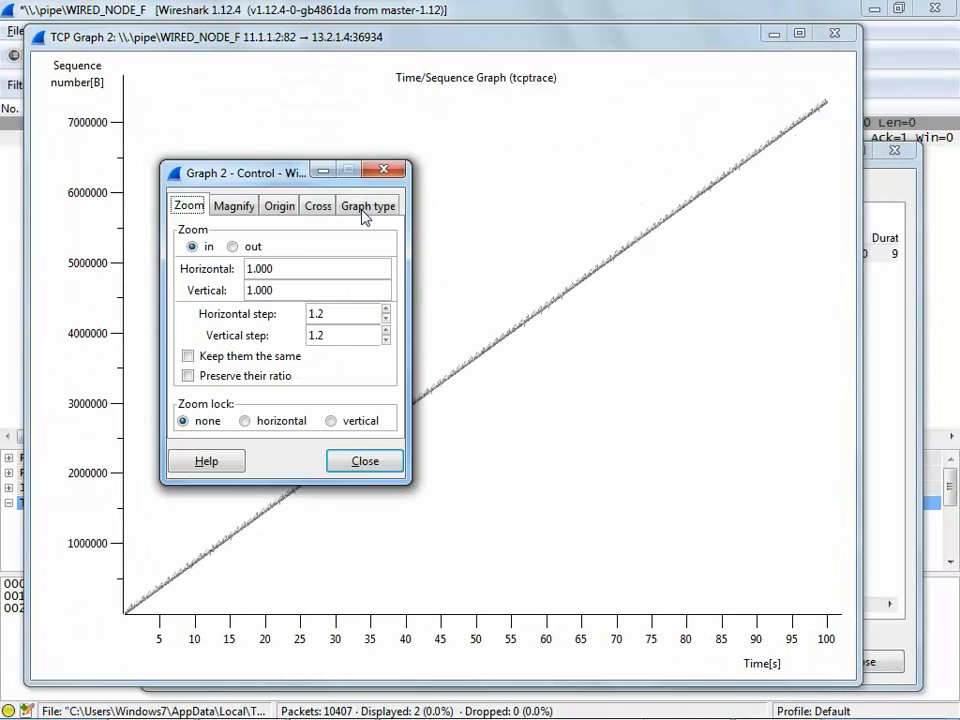
{"action": "left_click", "coordinate": [368, 204]}
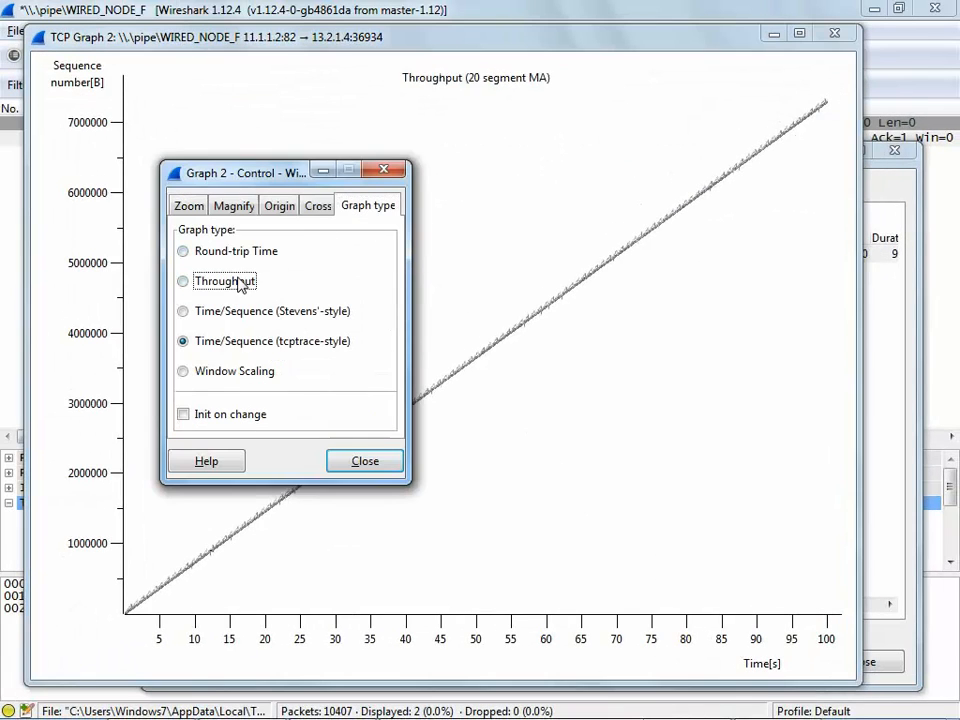
{"action": "left_click", "coordinate": [364, 460]}
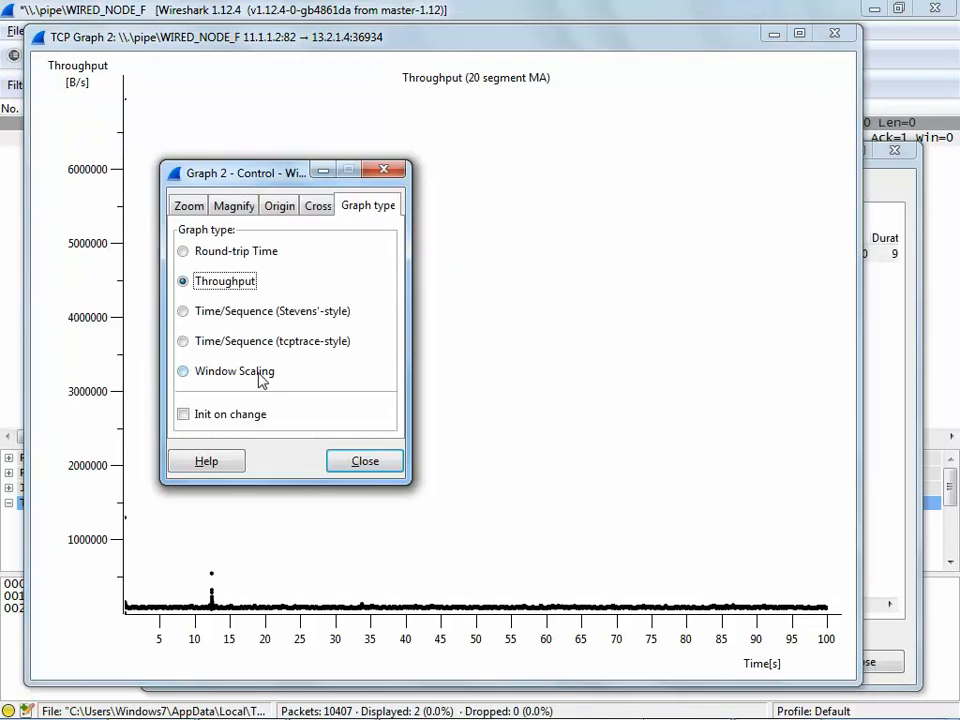
{"action": "left_click", "coordinate": [184, 370]}
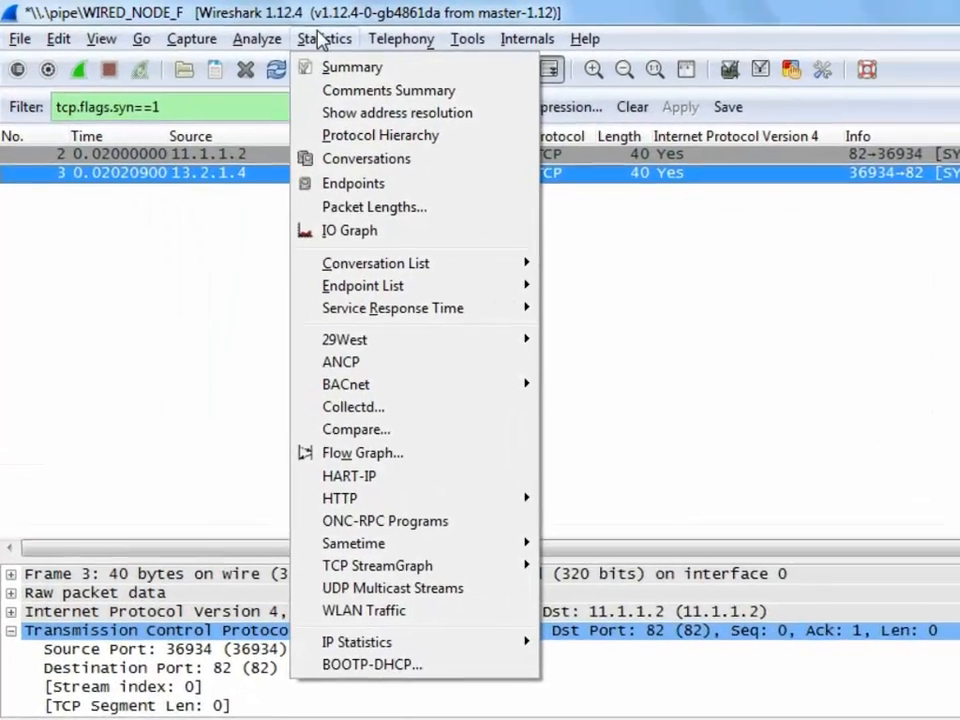
Step: Generate Packet Lengths statistics filtered to tcp, then close the results
{"action": "left_click", "coordinate": [374, 206]}
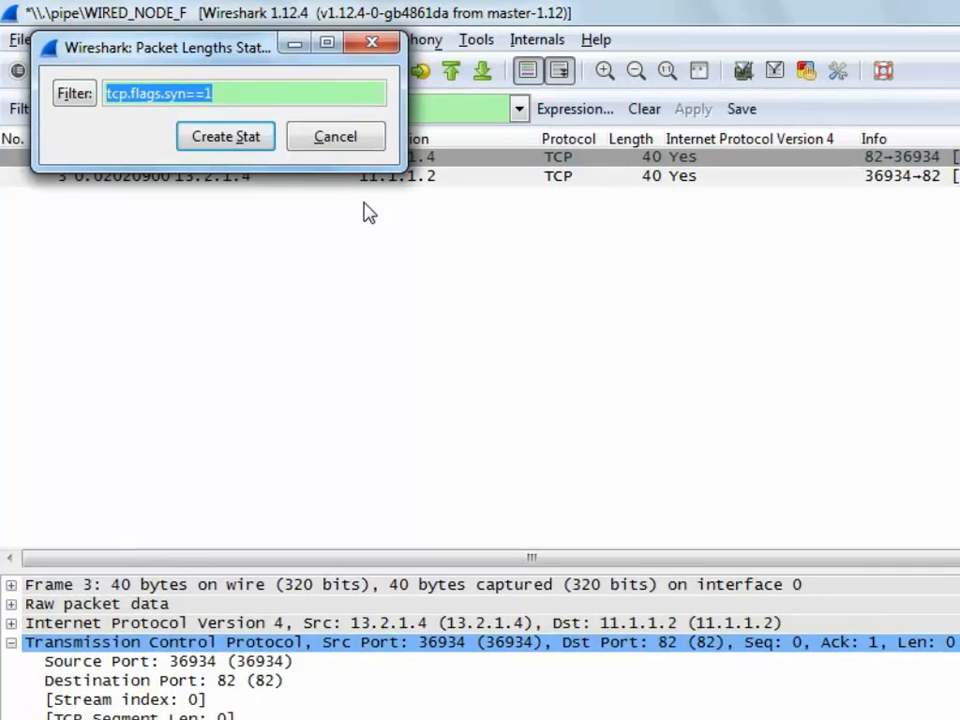
{"action": "type", "text": "tcp"}
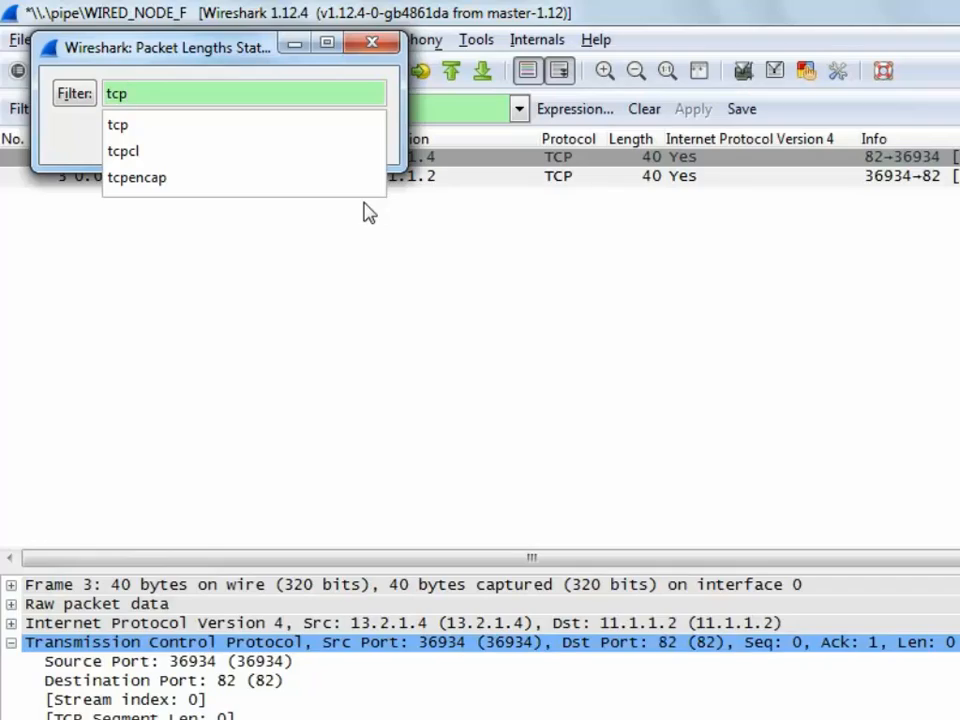
{"action": "left_click", "coordinate": [176, 106]}
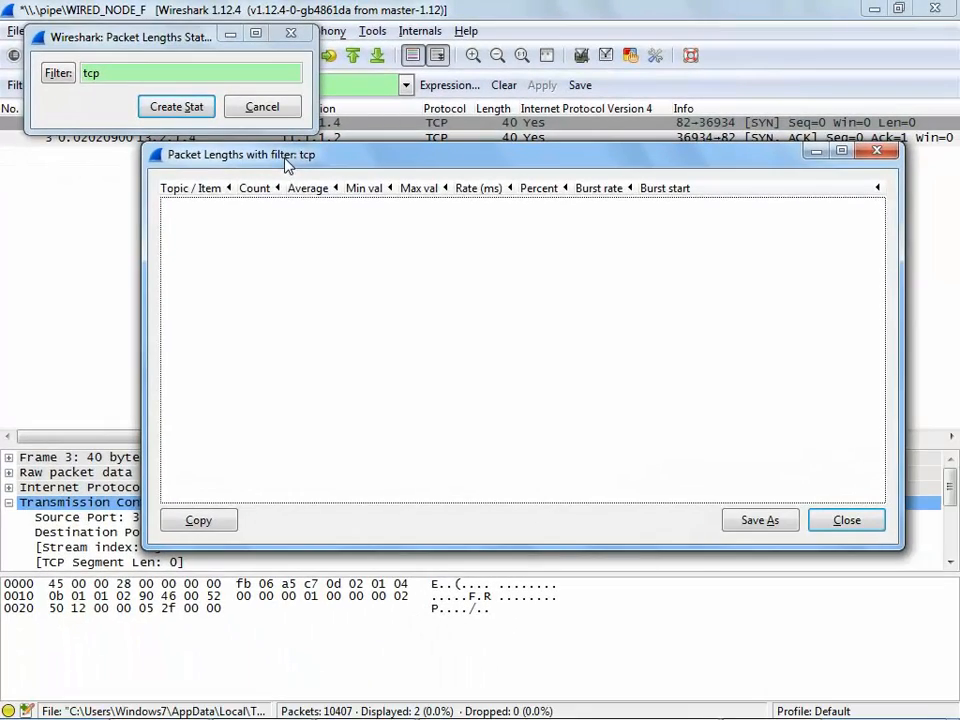
{"action": "left_click", "coordinate": [176, 106]}
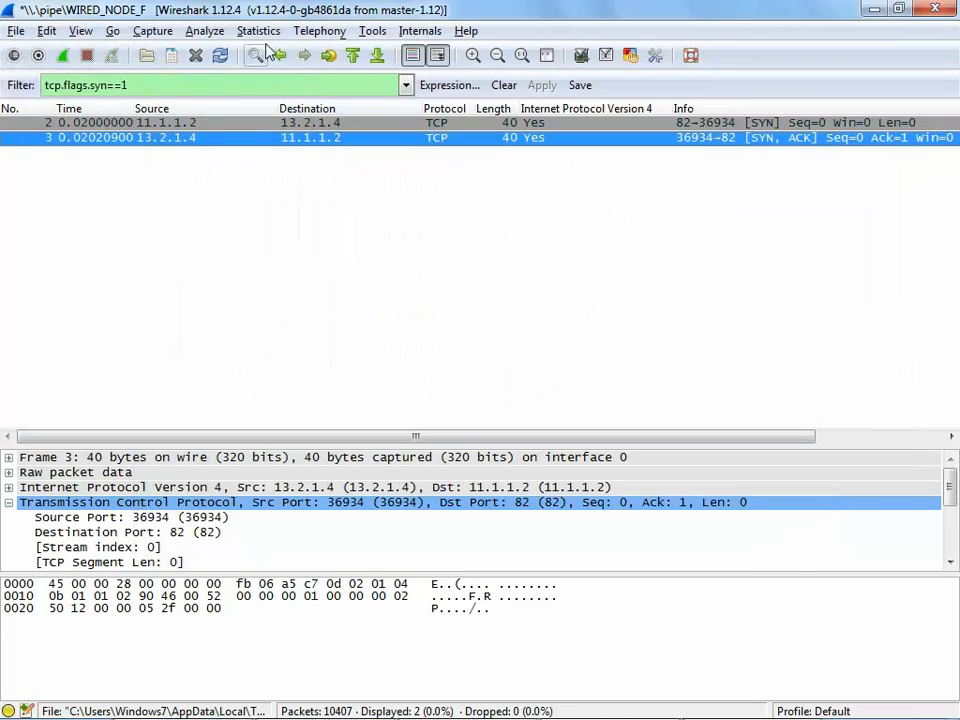
Step: Show the IO graph with a 0.1 sec tick interval and 10 pixels per tick
{"action": "left_click", "coordinate": [258, 30]}
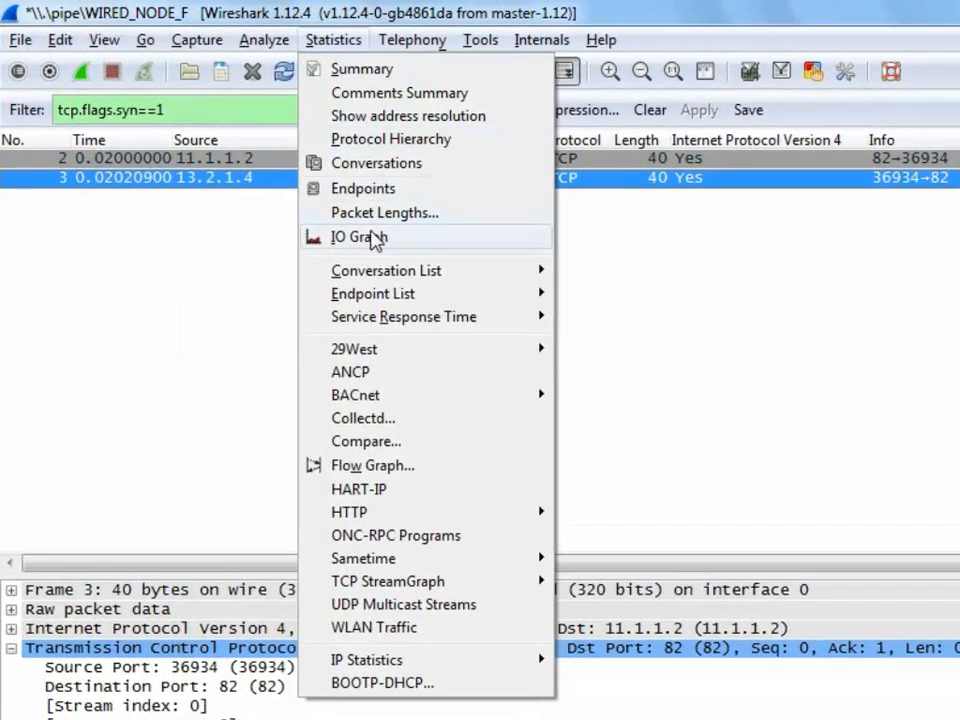
{"action": "left_click", "coordinate": [356, 236]}
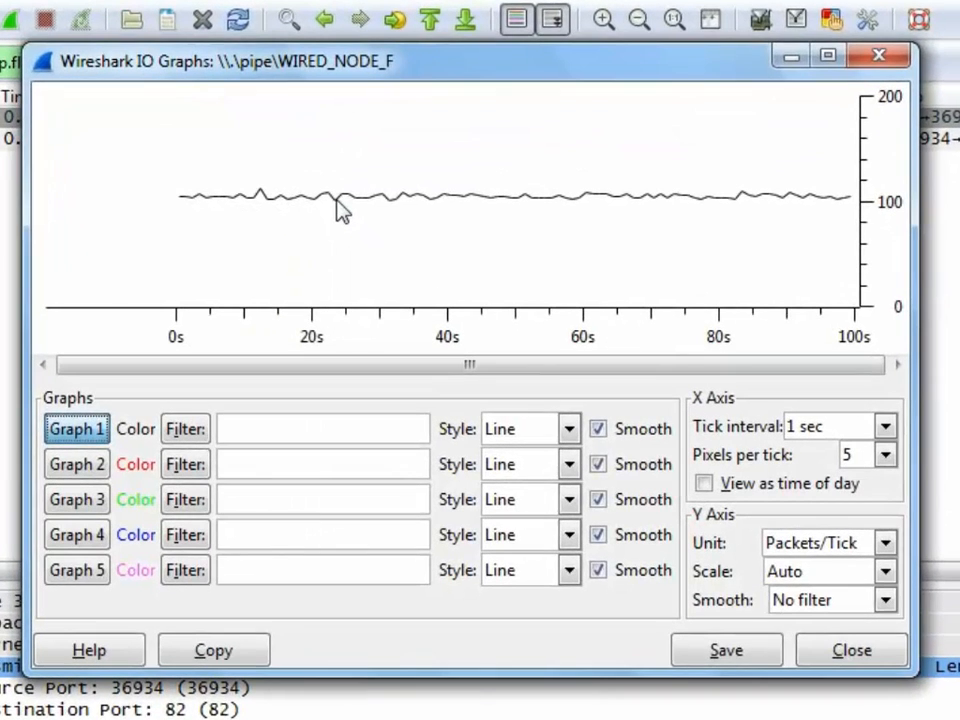
{"action": "mouse_move", "coordinate": [640, 356]}
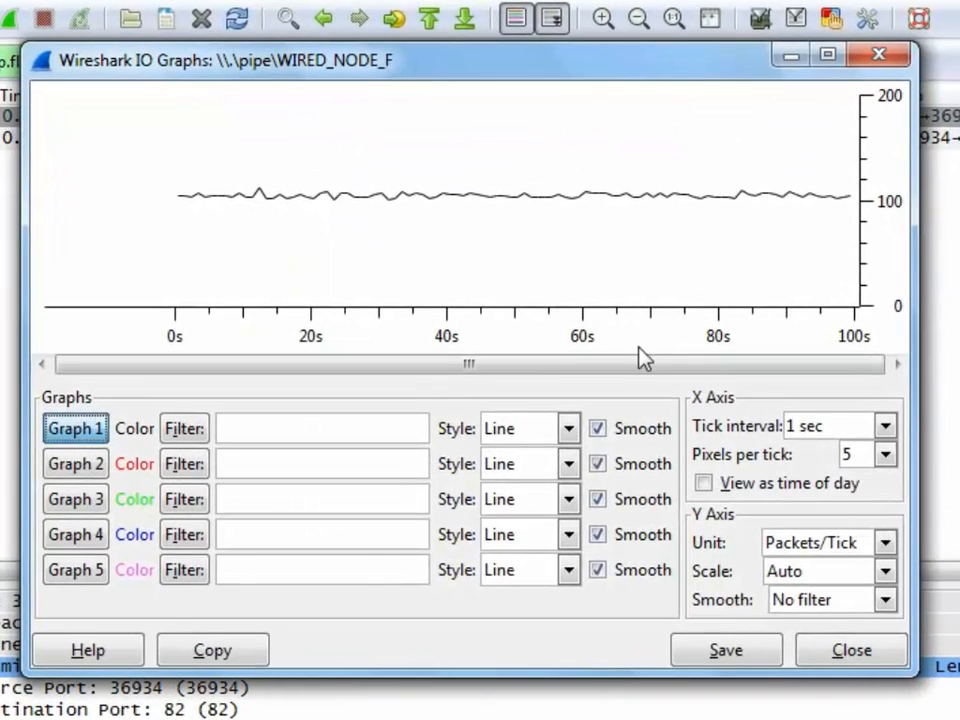
{"action": "left_click", "coordinate": [884, 424]}
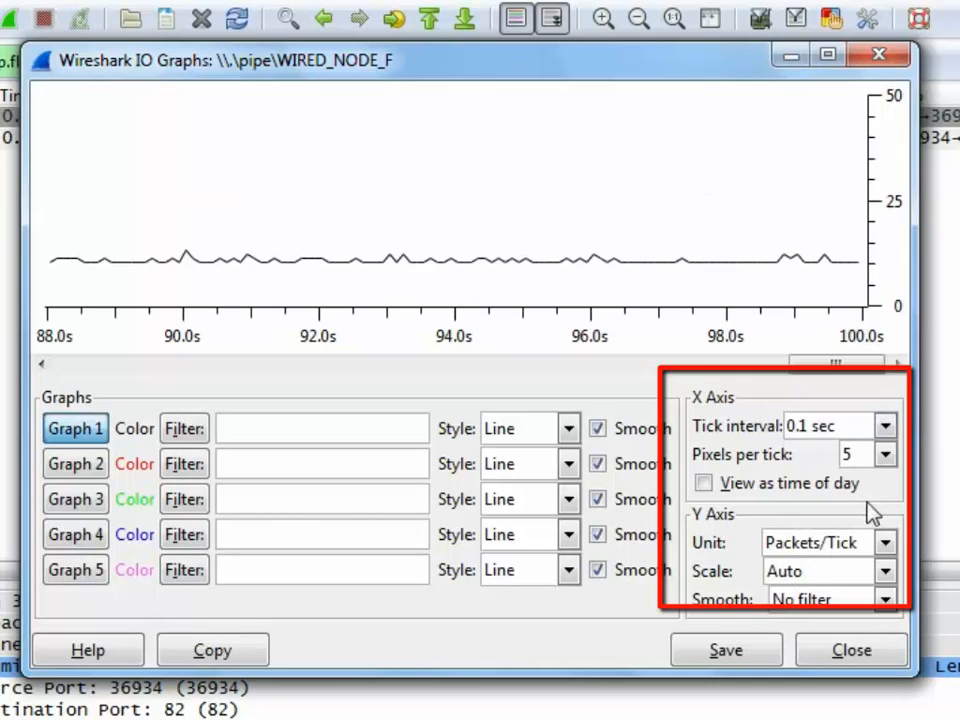
{"action": "left_click", "coordinate": [884, 454]}
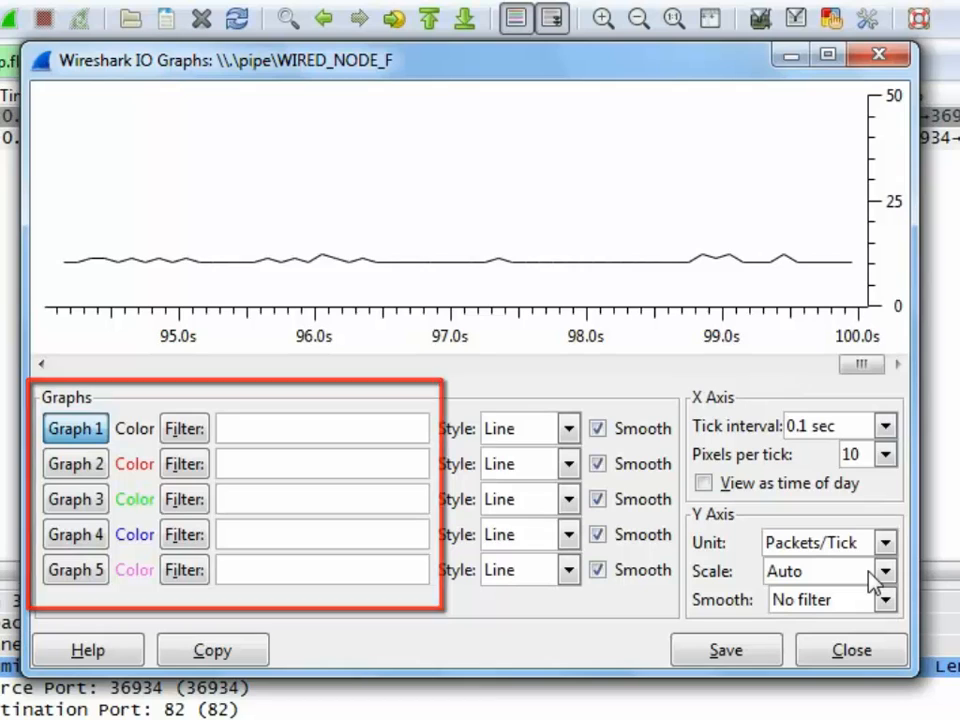
Step: Add IO graph lines for tcp.flags.syn, icmp and ip filters, then close the graph
{"action": "type", "text": "t"}
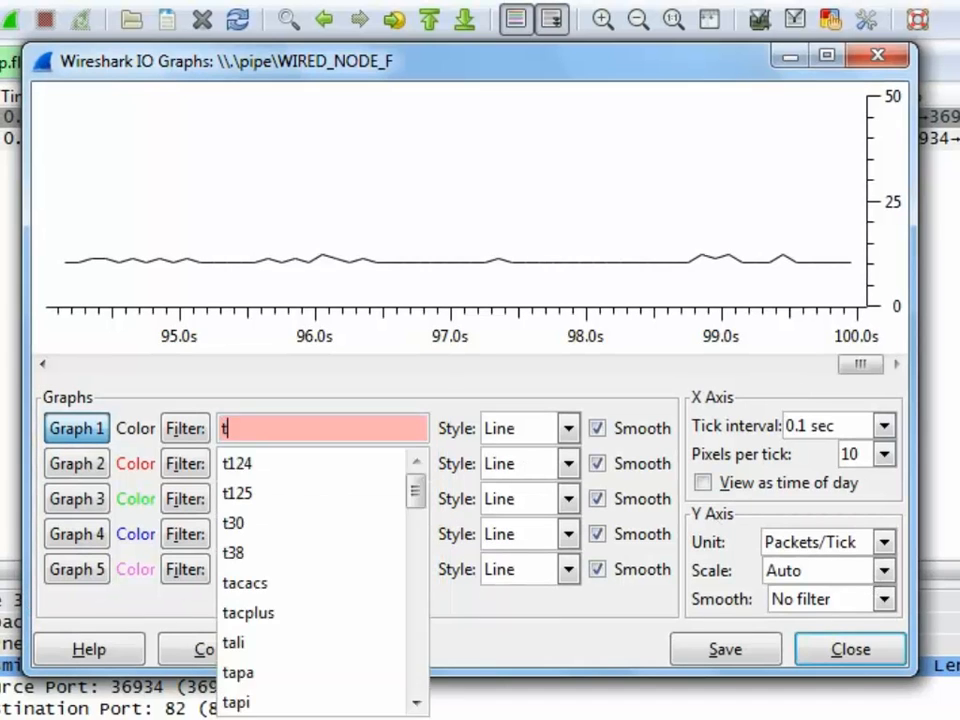
{"action": "type", "text": "cp.flags.syn"}
{"action": "left_click", "coordinate": [322, 462]}
{"action": "type", "text": "icmp"}
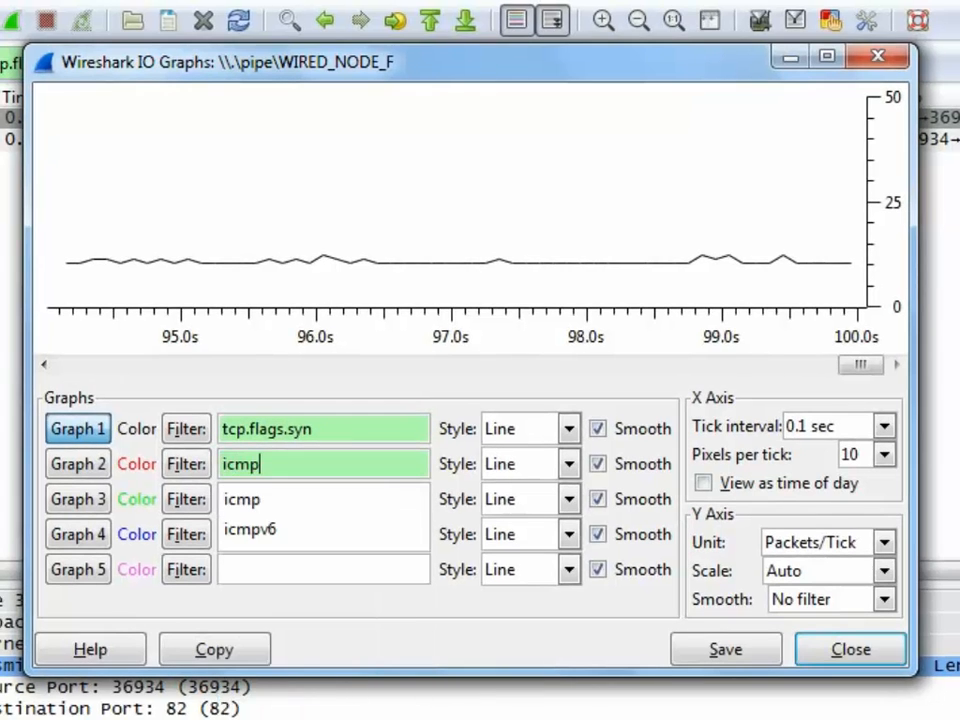
{"action": "type", "text": "ip"}
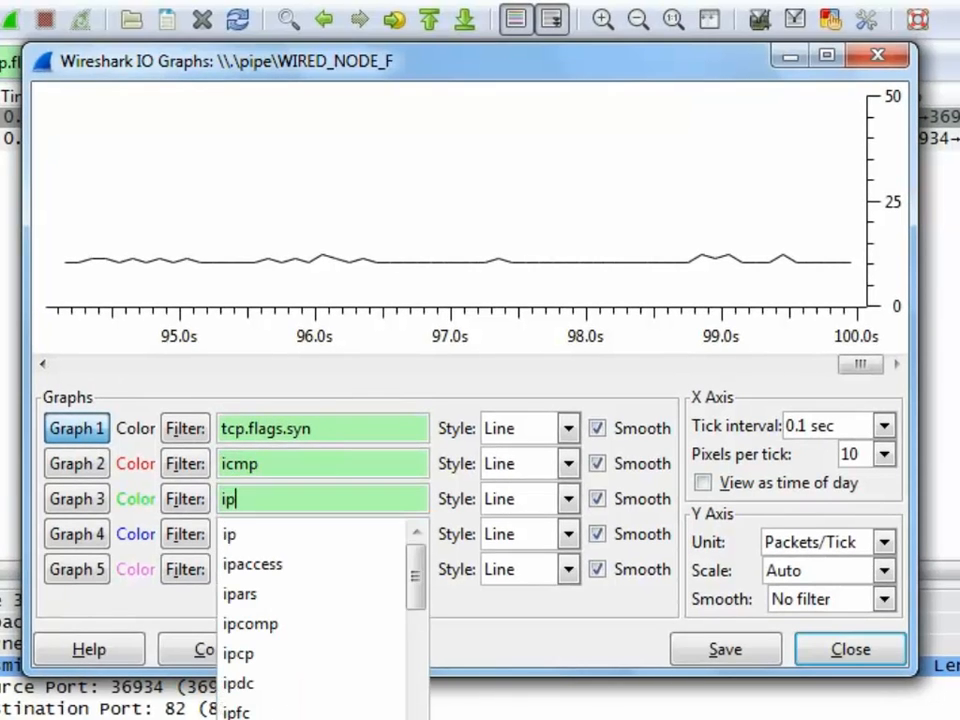
{"action": "left_click", "coordinate": [230, 532]}
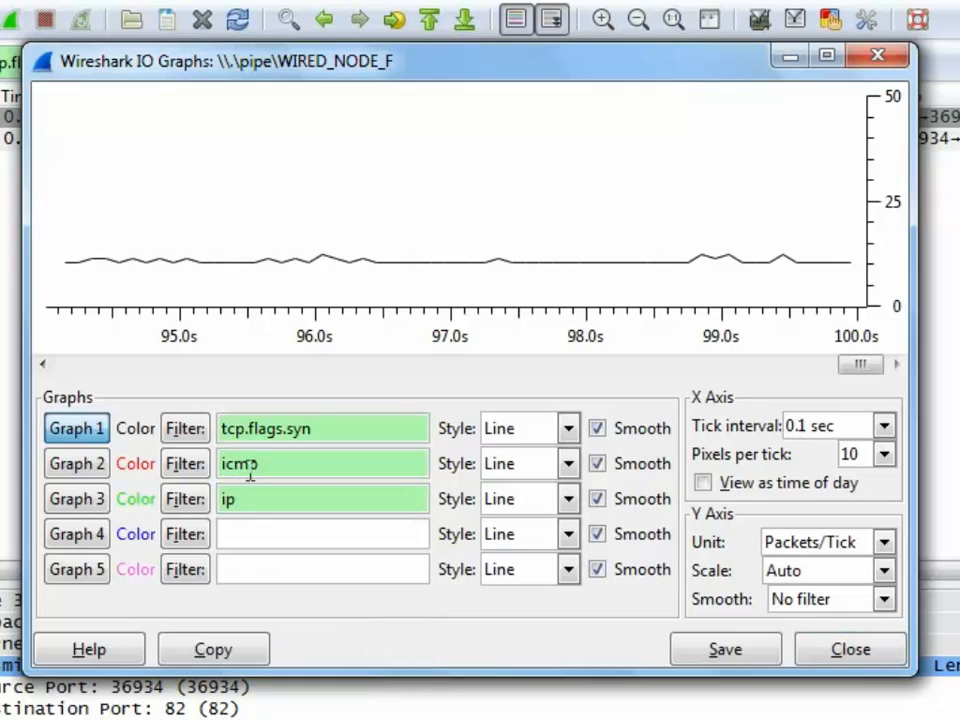
{"action": "left_click", "coordinate": [76, 464]}
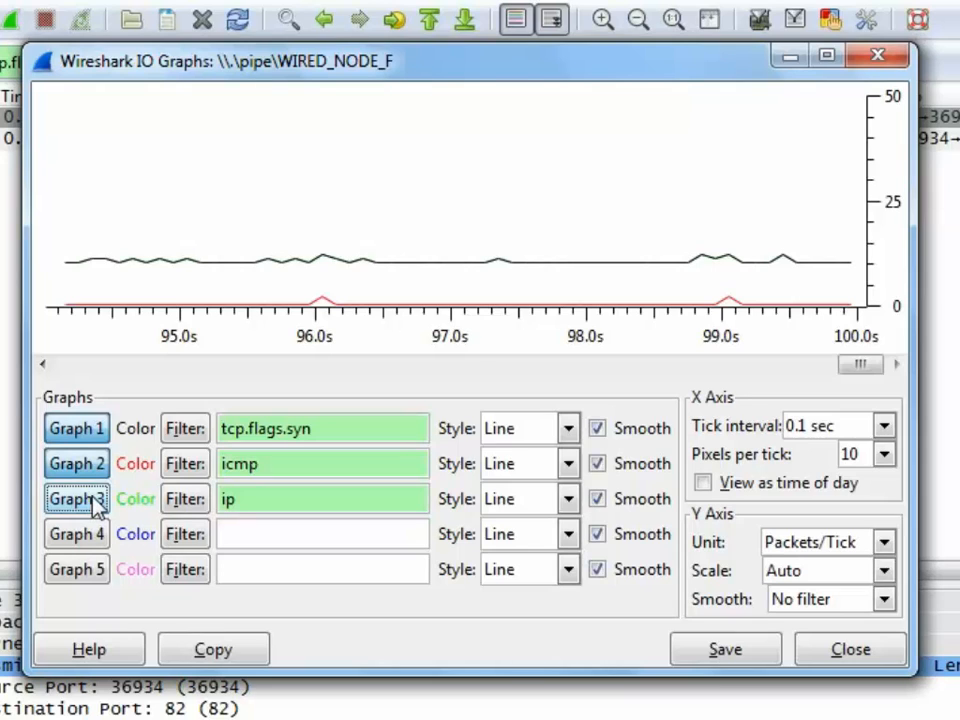
{"action": "mouse_move", "coordinate": [576, 638]}
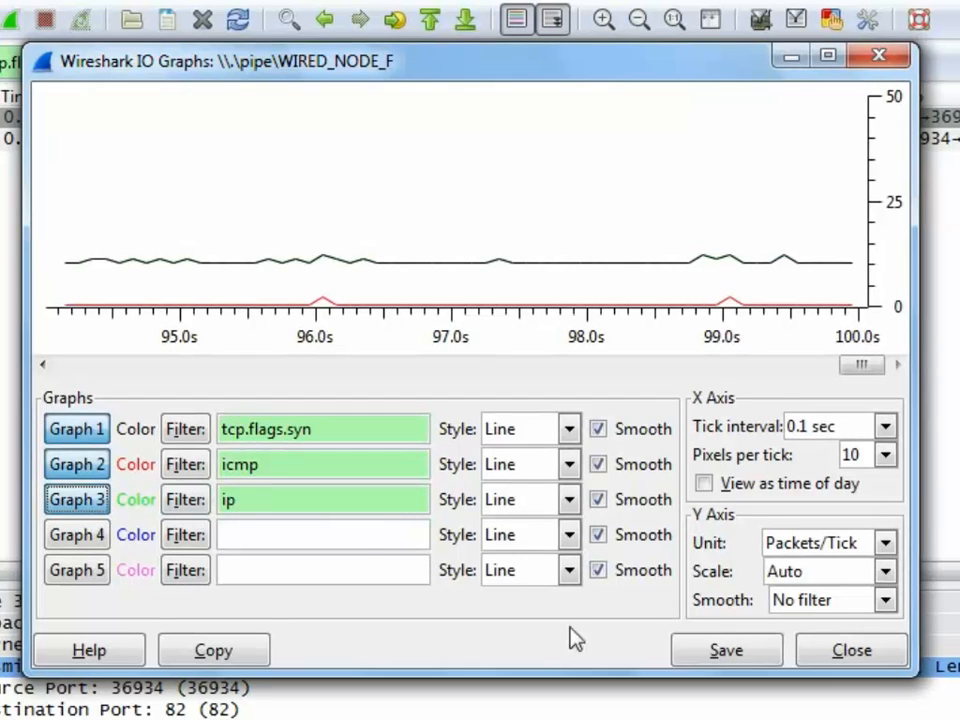
{"action": "left_click", "coordinate": [852, 650]}
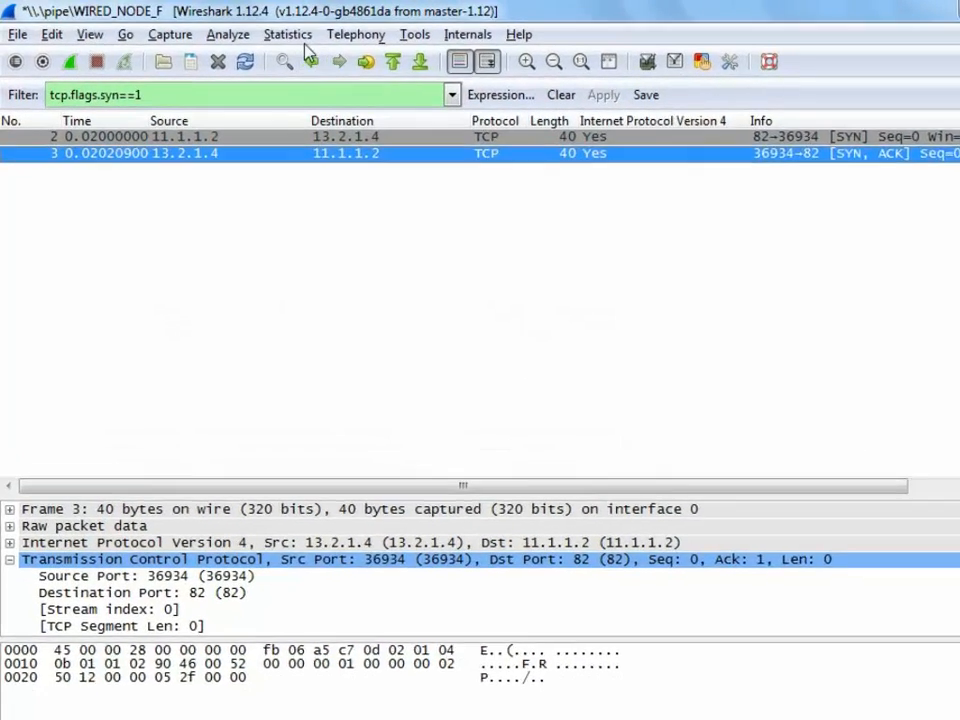
Step: Generate a Flow Graph of all packets using TCP flow between 11.1.1.2 and 13.2.1.4
{"action": "left_click", "coordinate": [288, 34]}
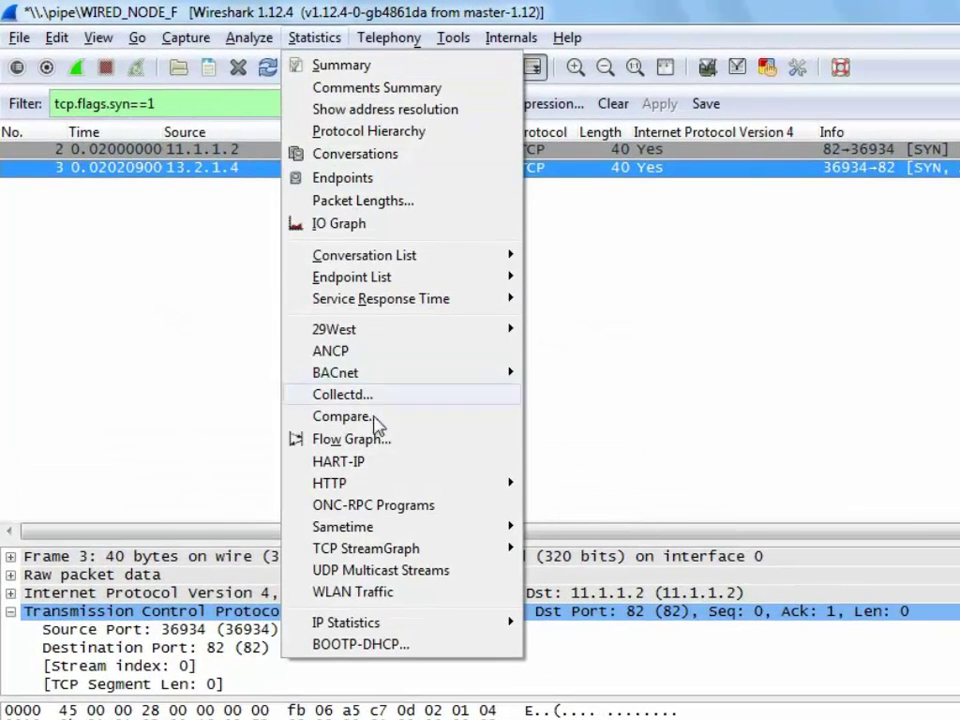
{"action": "left_click", "coordinate": [352, 438]}
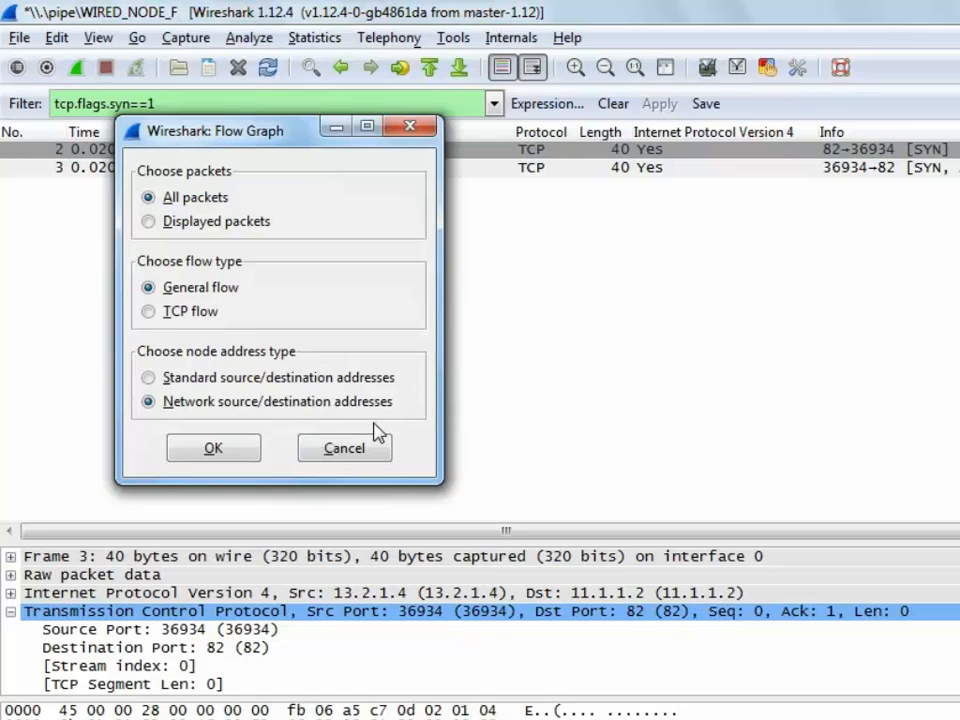
{"action": "left_click", "coordinate": [148, 312]}
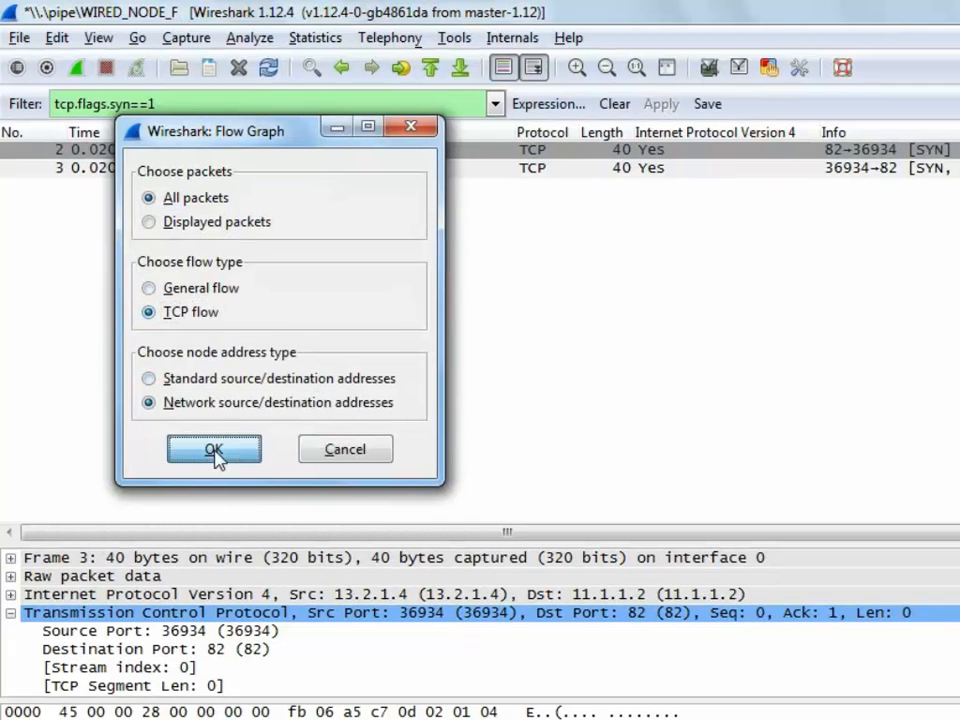
{"action": "left_click", "coordinate": [212, 448]}
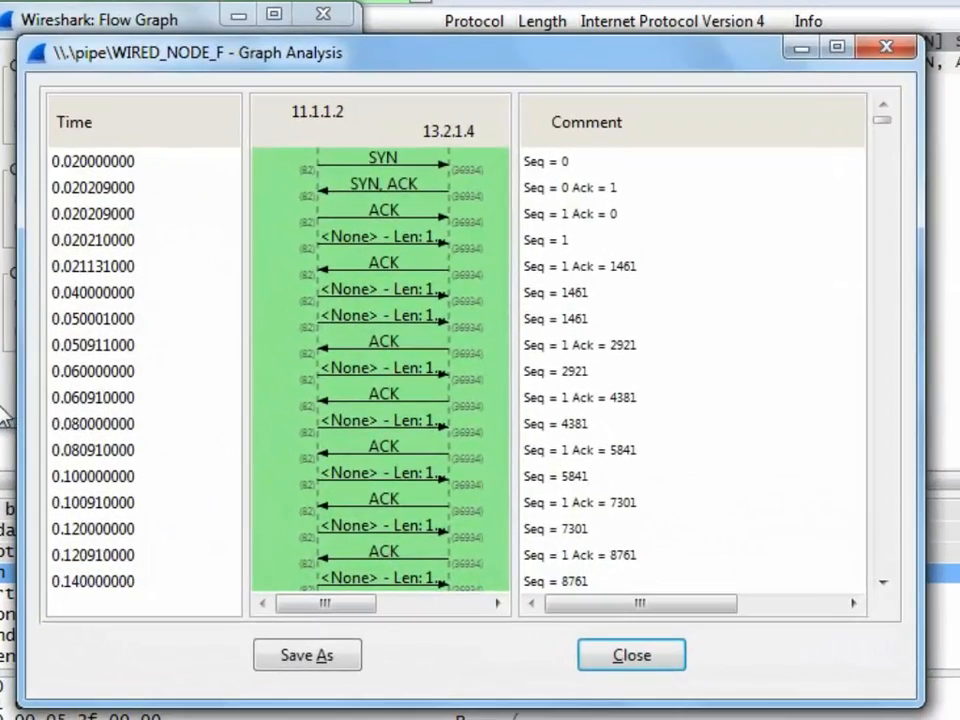